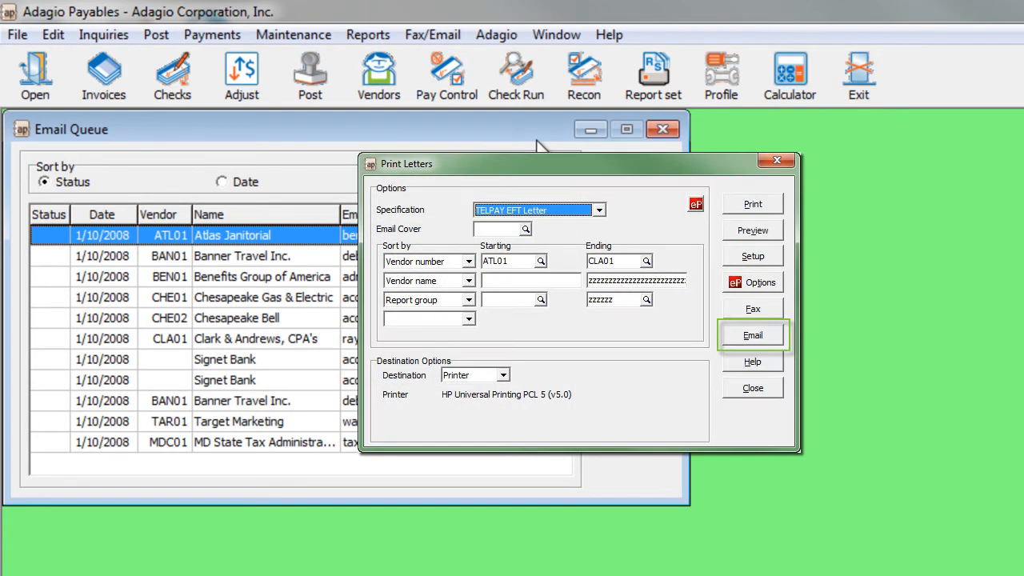
# Email the TELPAY EFT letters from Print Letters into the email queue.
pyautogui.click(752, 334)
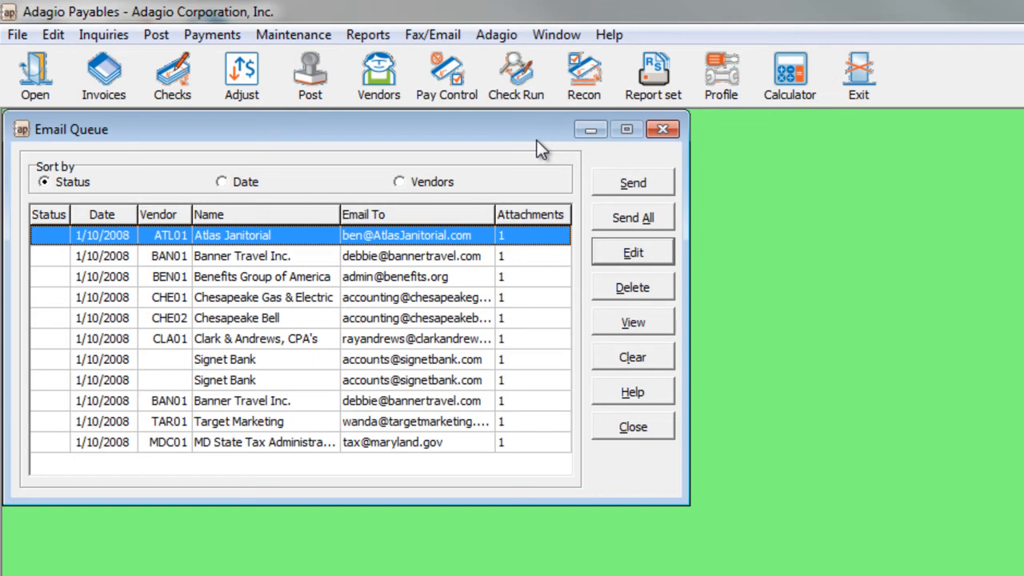
pyautogui.moveTo(382, 264)
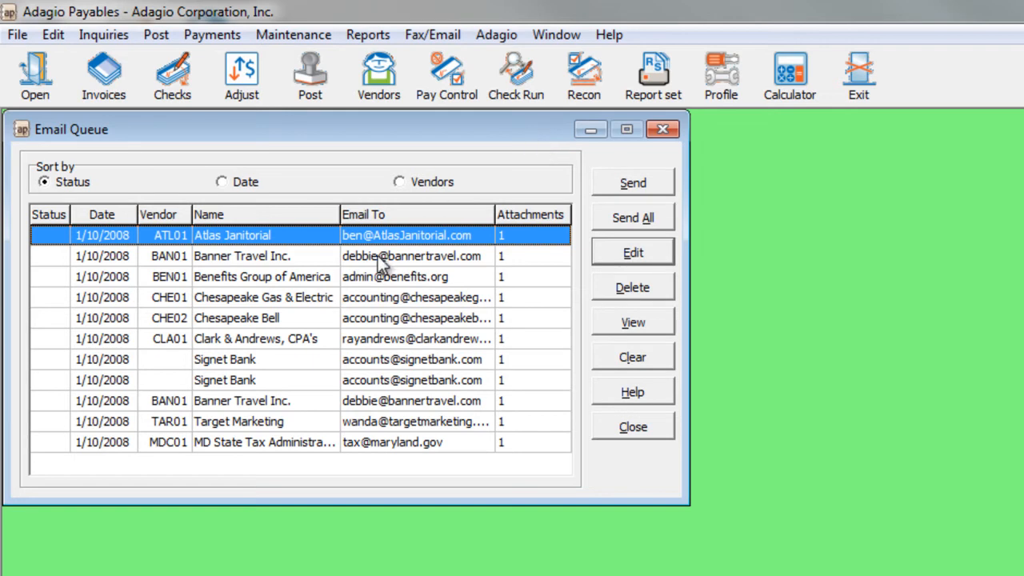
pyautogui.moveTo(383, 286)
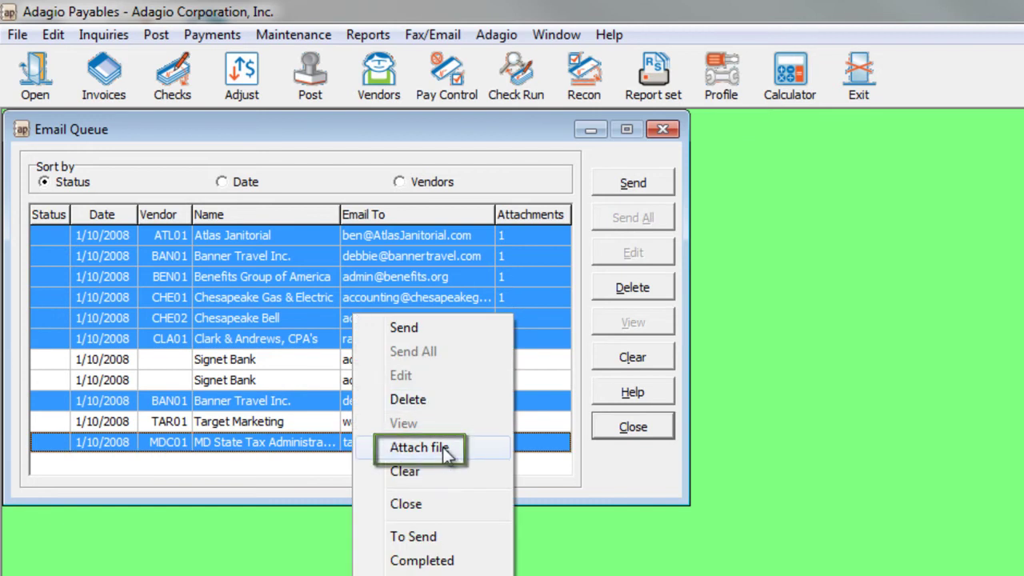
# Attach a file to the selected queue entries, browsing into the attachments folder.
pyautogui.click(419, 447)
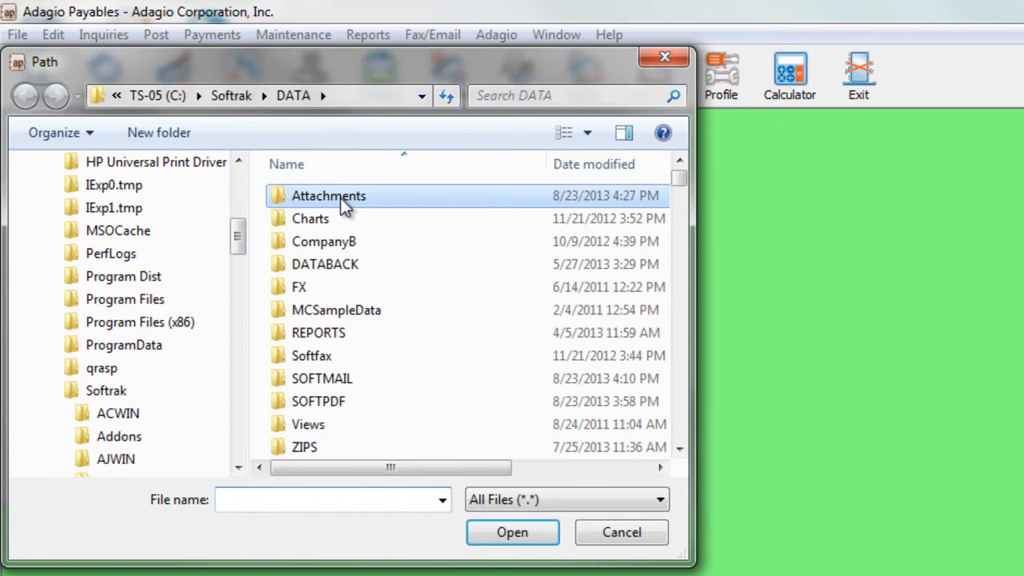
pyautogui.doubleClick(328, 196)
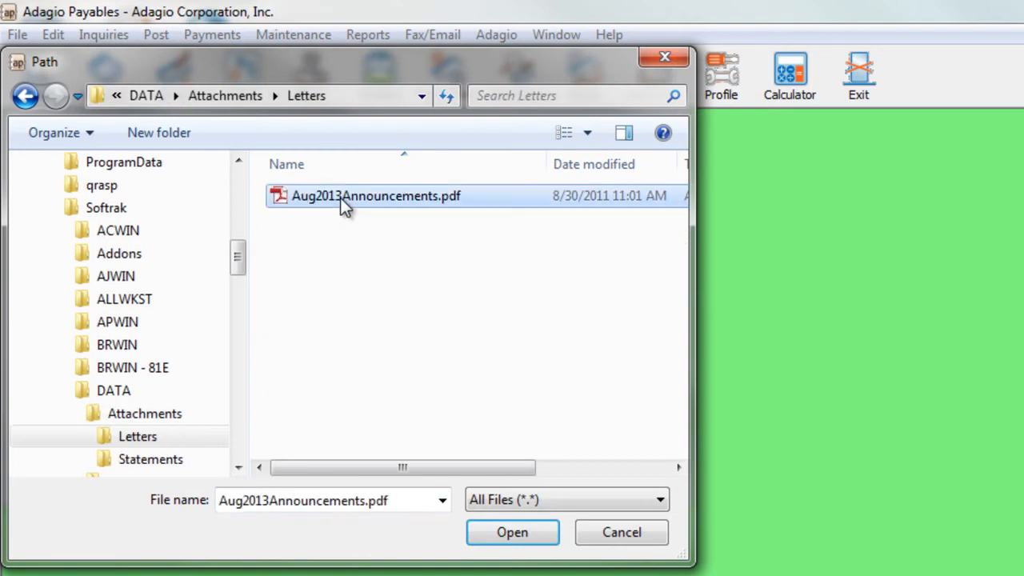
pyautogui.moveTo(398, 348)
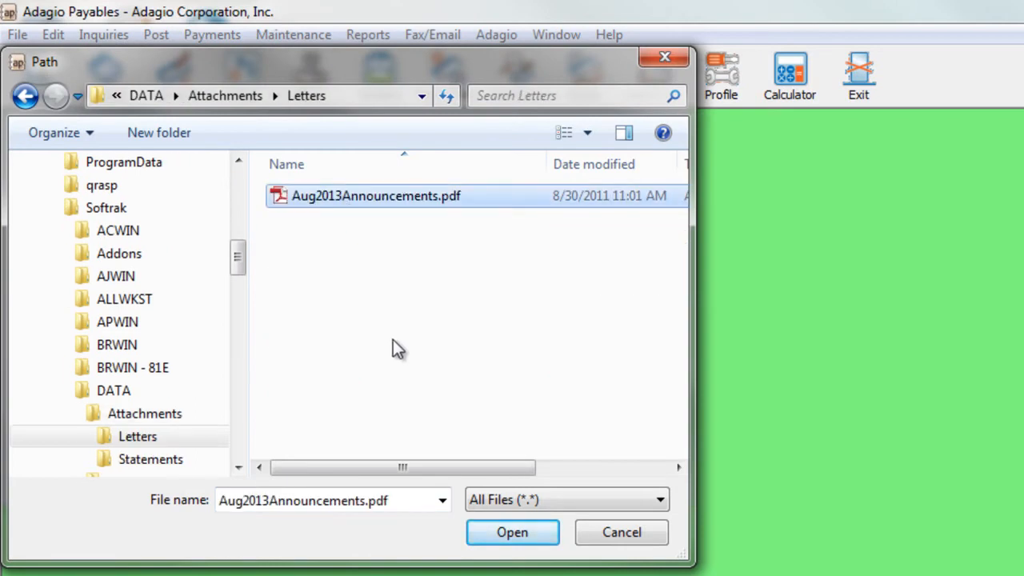
pyautogui.moveTo(448, 432)
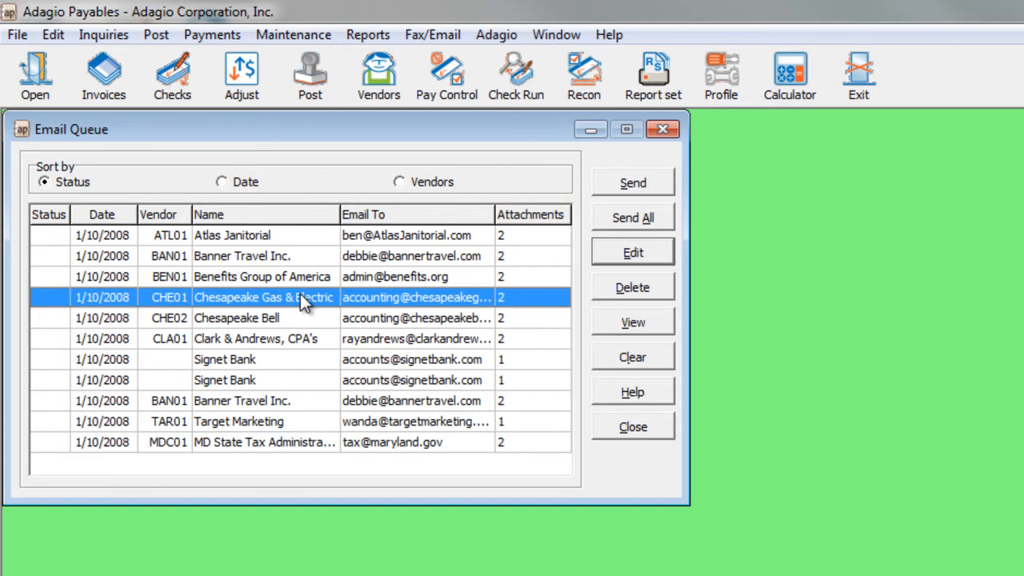
# Attach Conference 2013 Highlights.pdf, Payment Terms.doc and SalesTrends2013.xls to the CHE01 queue entry.
pyautogui.click(632, 252)
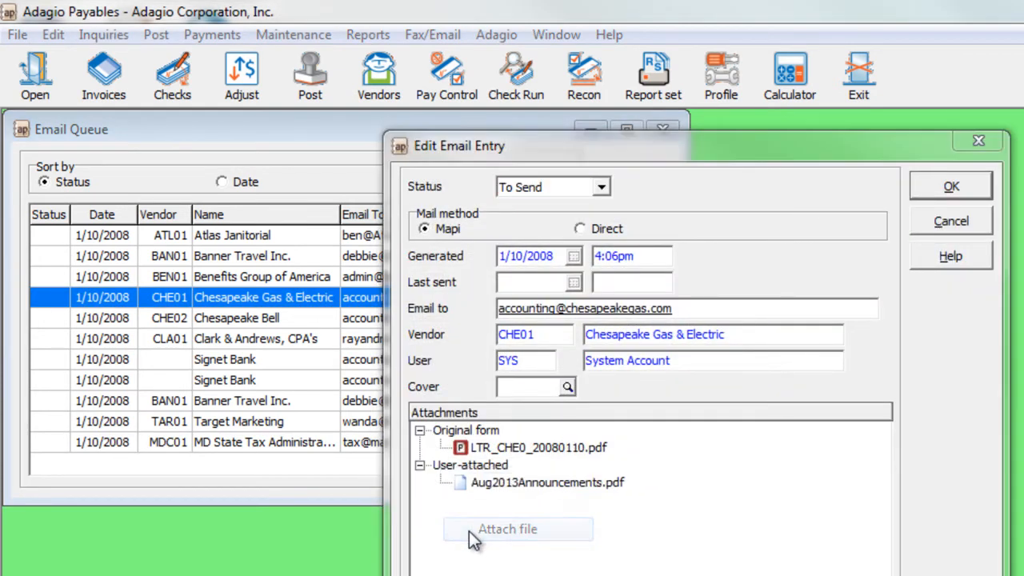
pyautogui.click(507, 529)
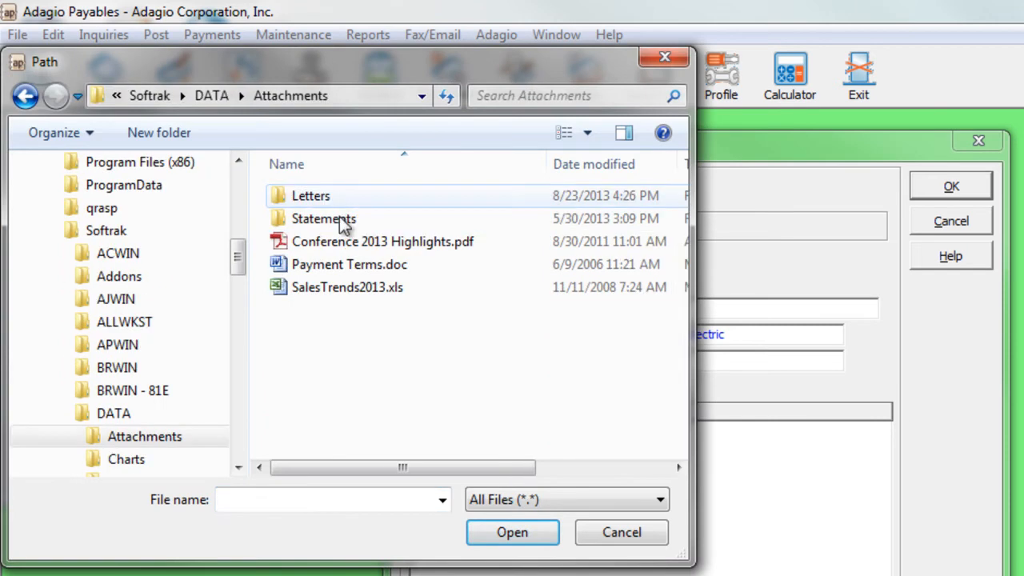
pyautogui.click(347, 287)
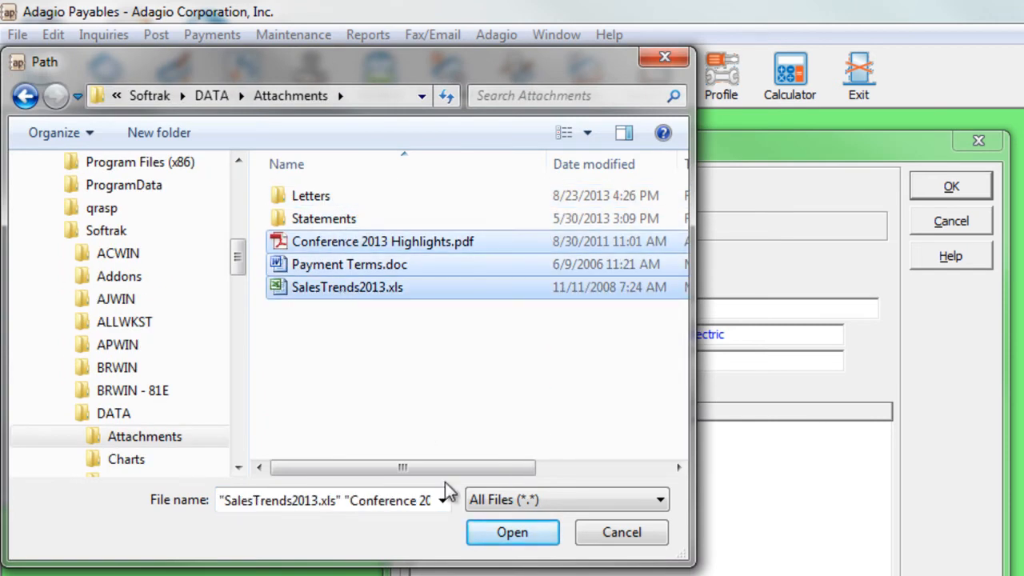
pyautogui.click(512, 531)
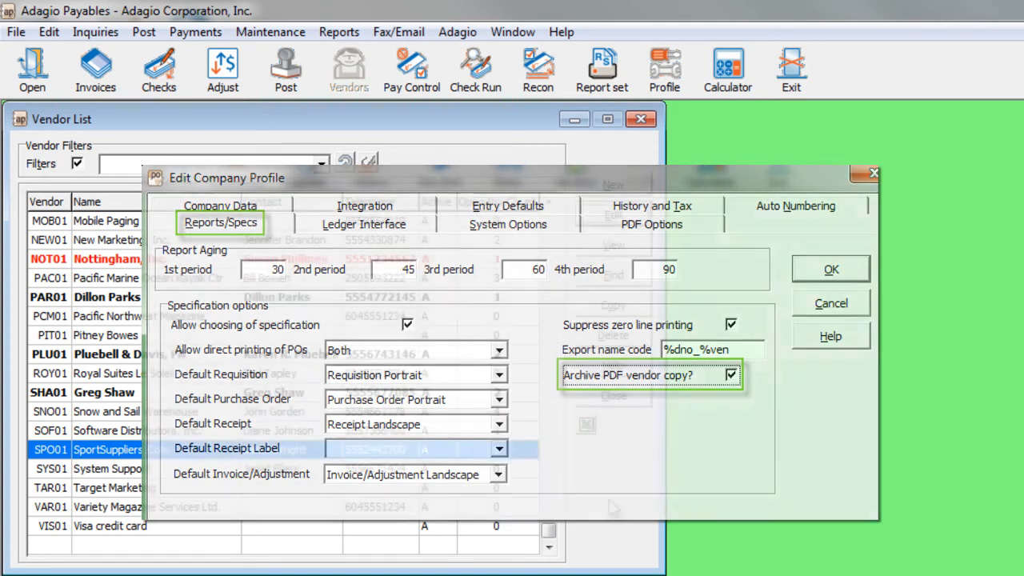
# Save the company profile with Archive PDF vendor copy turned on.
pyautogui.click(830, 268)
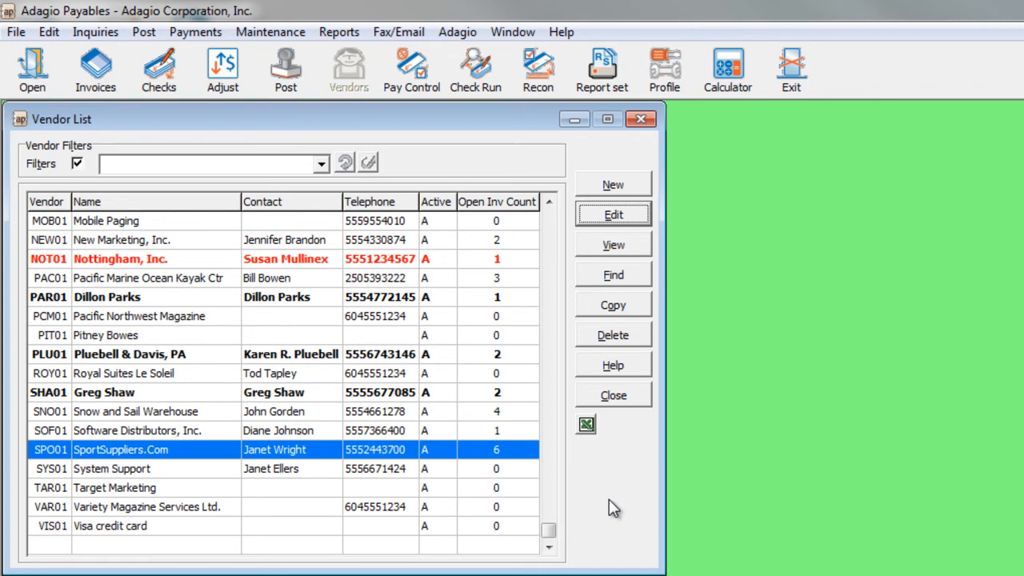
pyautogui.moveTo(432, 462)
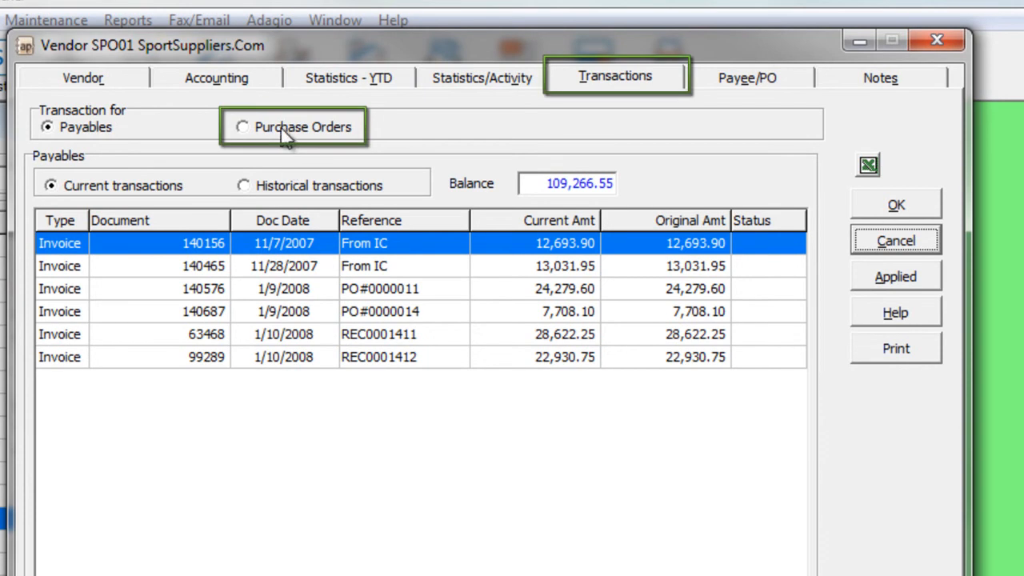
pyautogui.click(242, 126)
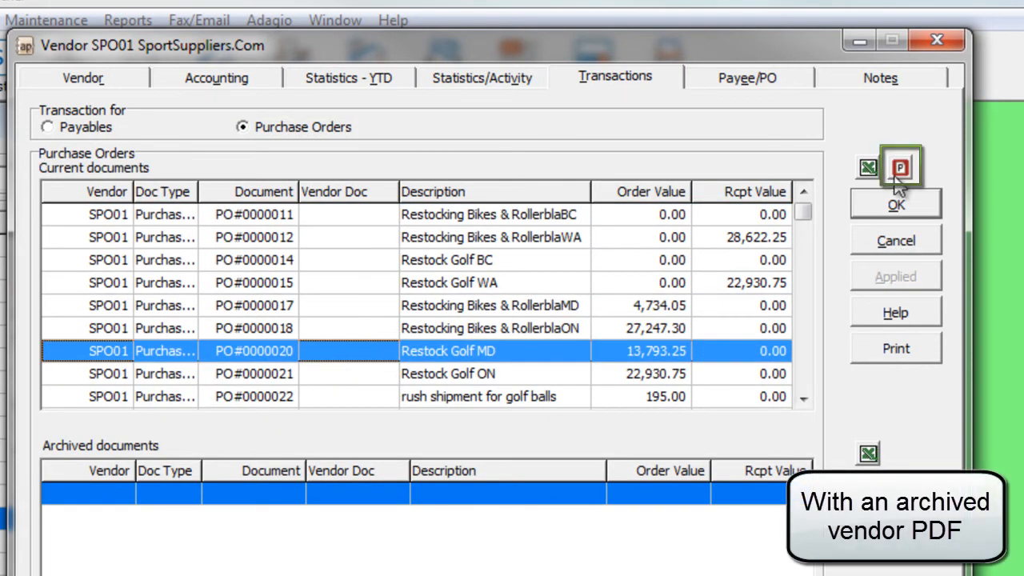
pyautogui.click(902, 167)
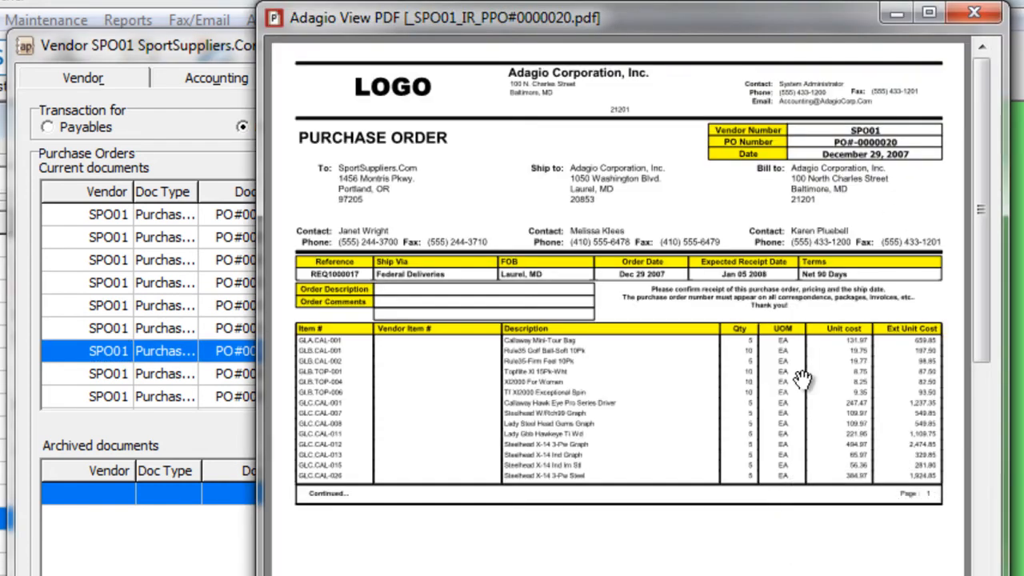
pyautogui.scroll(-3)
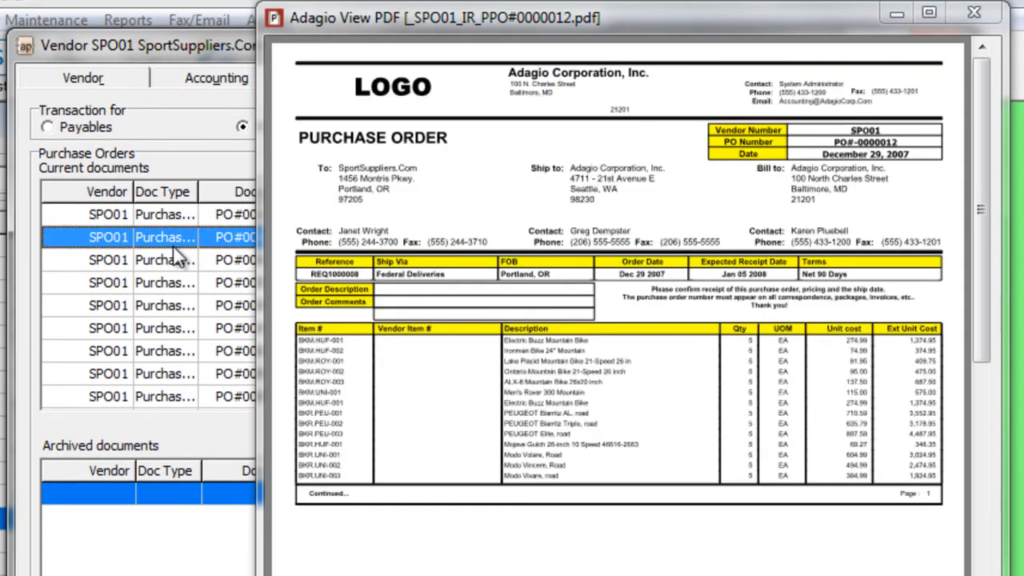
pyautogui.scroll(-3)
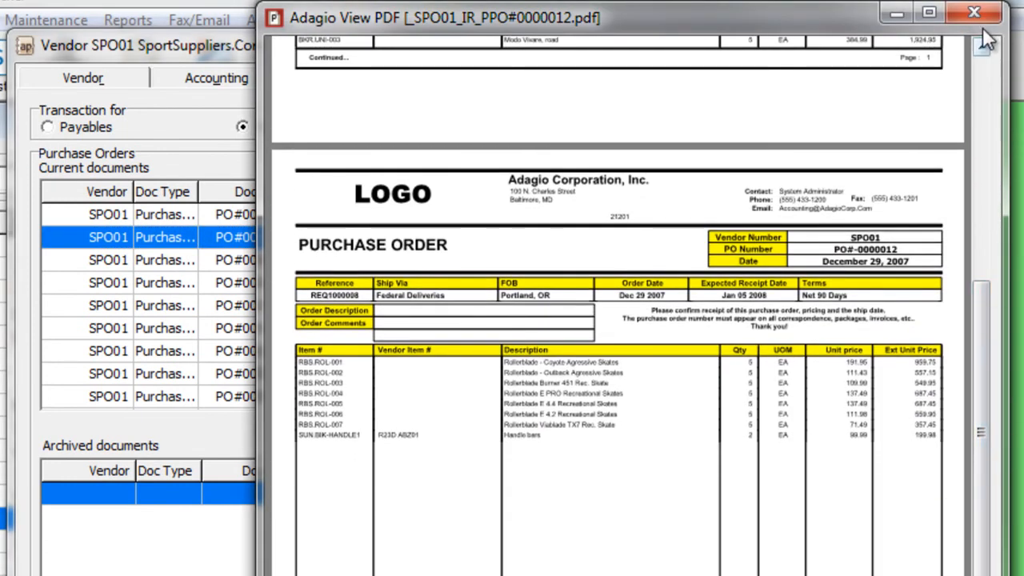
pyautogui.click(974, 12)
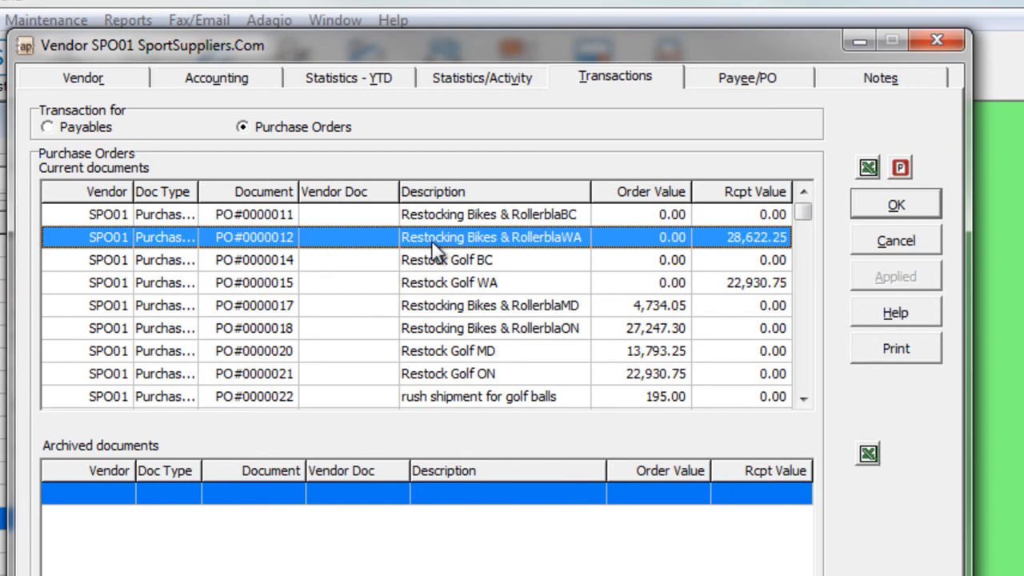
pyautogui.moveTo(96, 135)
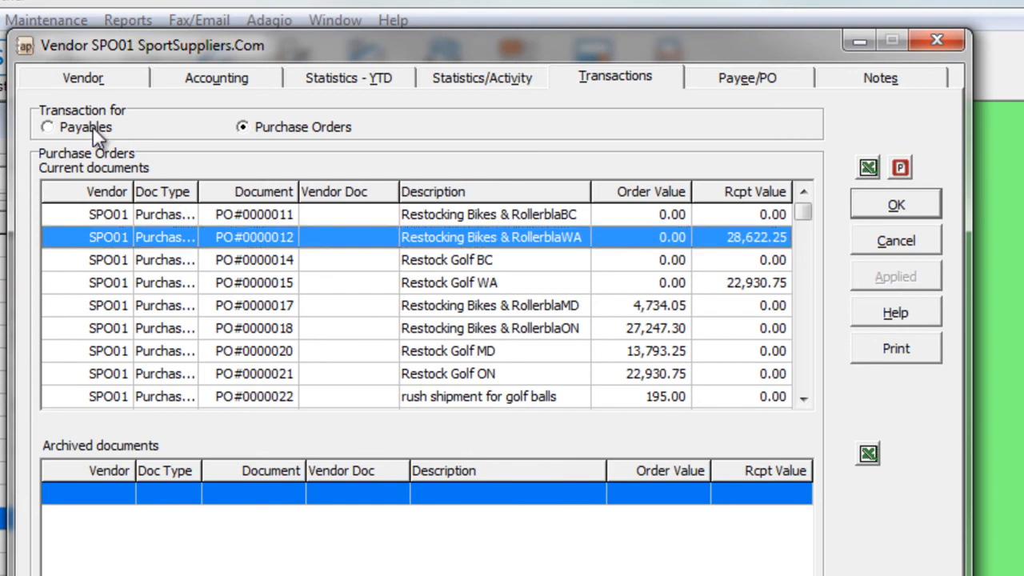
pyautogui.click(47, 127)
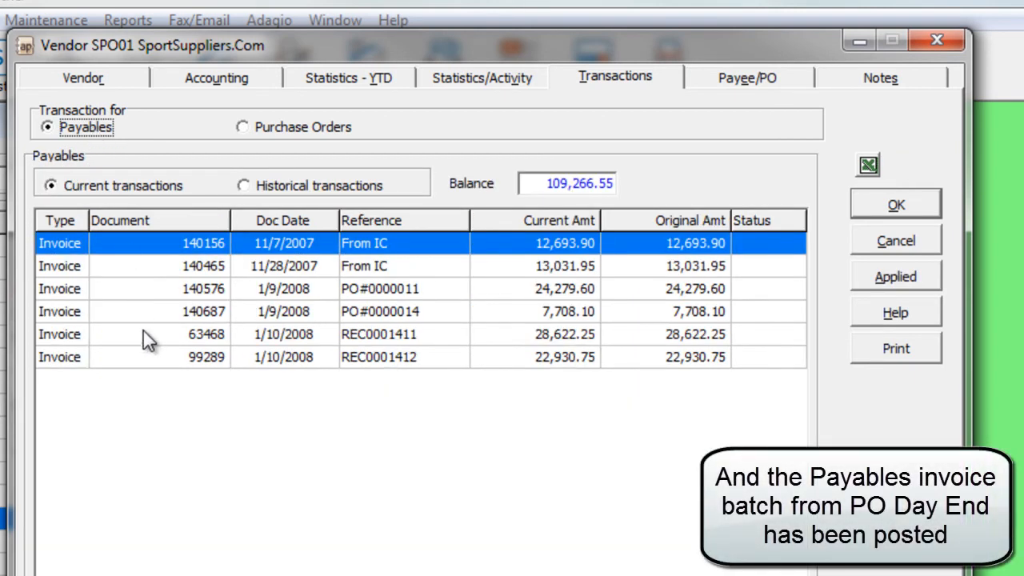